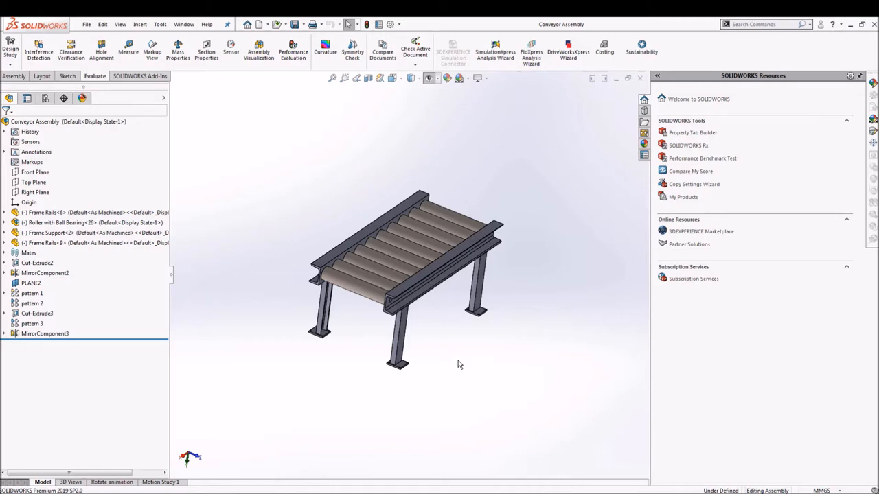
mouse_move(463, 376)
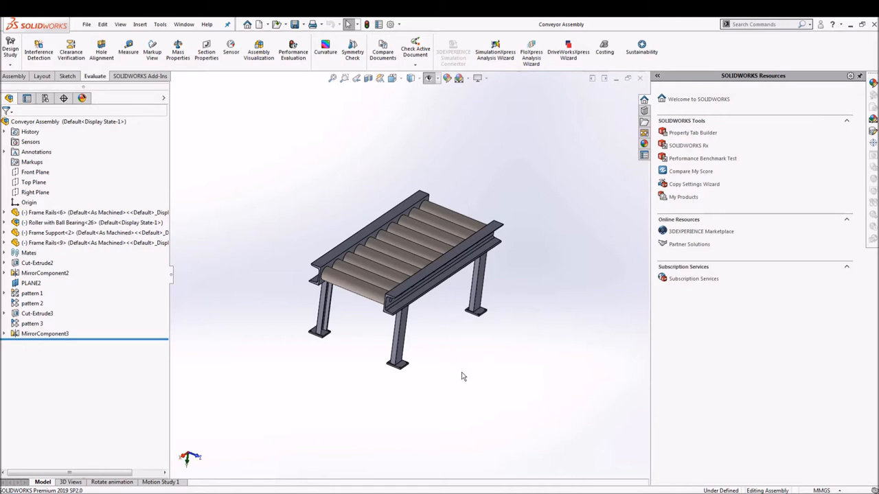
mouse_move(475, 384)
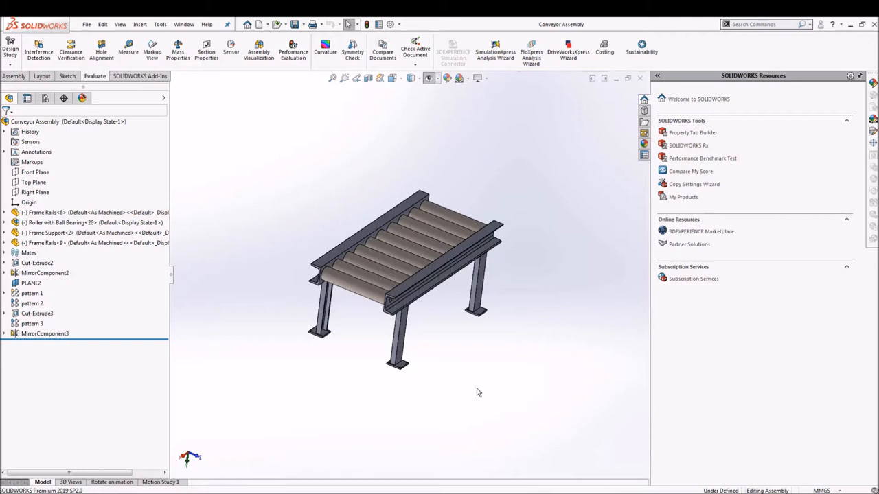
mouse_move(479, 398)
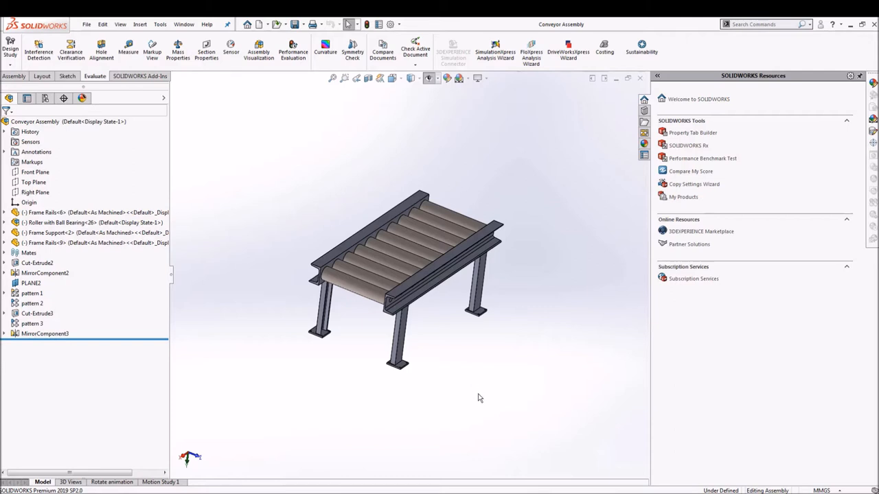
mouse_move(464, 373)
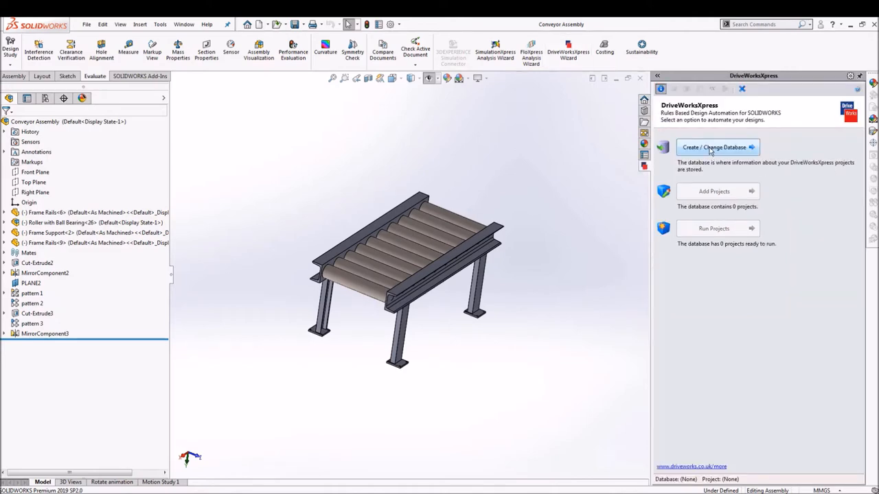
- Create a DriveWorksXpress database from the open Conveyor Assembly and expand its captured models
left_click(714, 147)
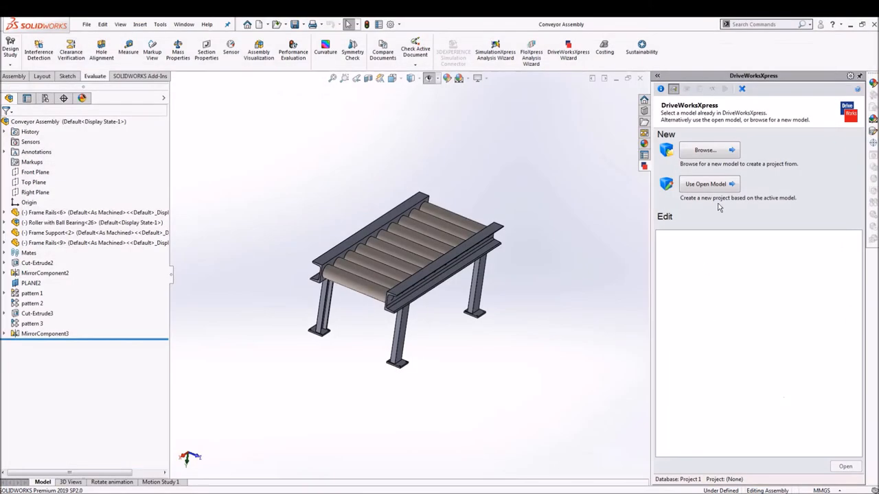
left_click(705, 183)
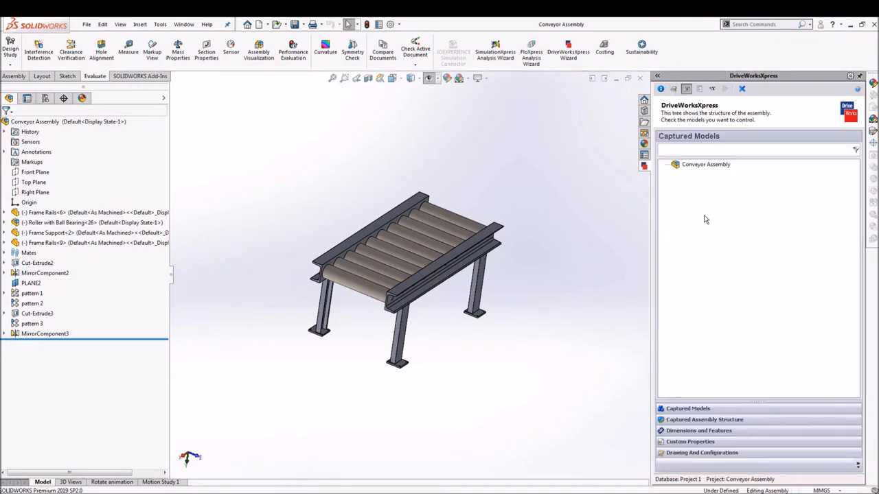
mouse_move(695, 404)
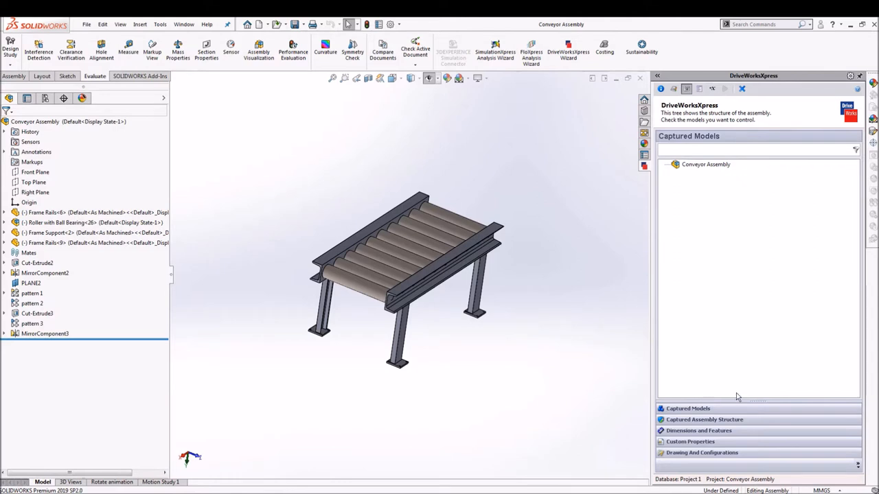
mouse_move(546, 298)
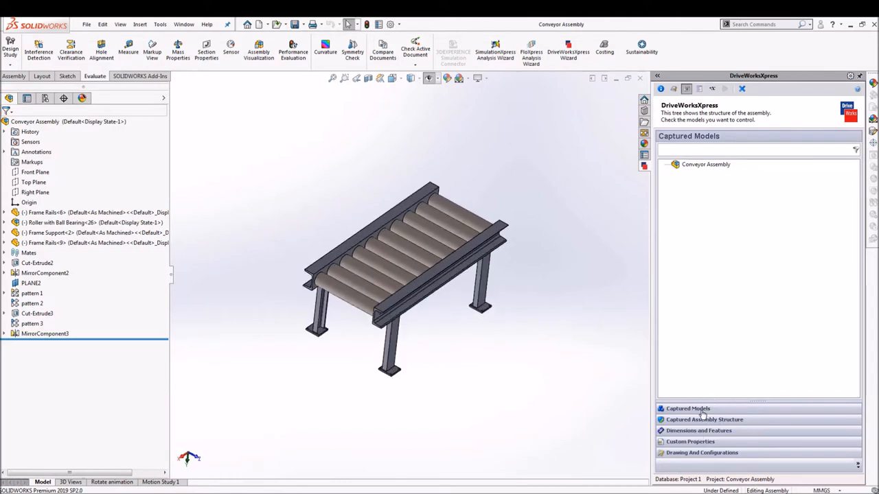
left_click(704, 419)
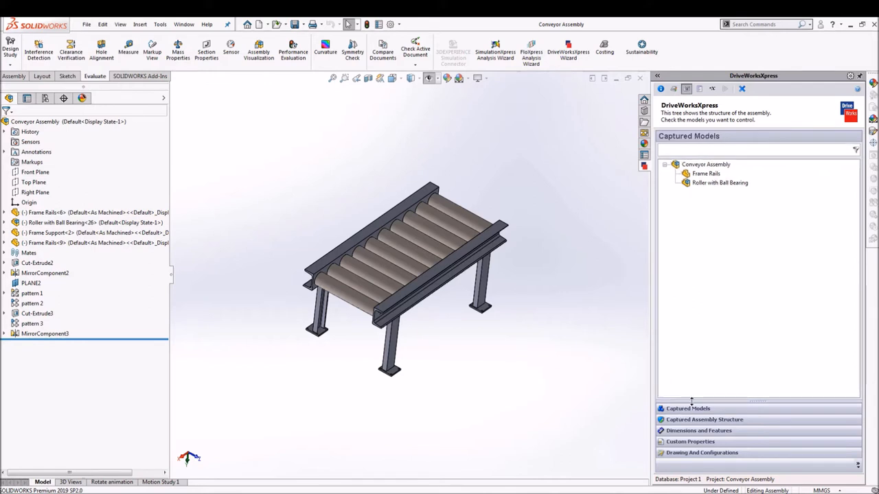
mouse_move(727, 285)
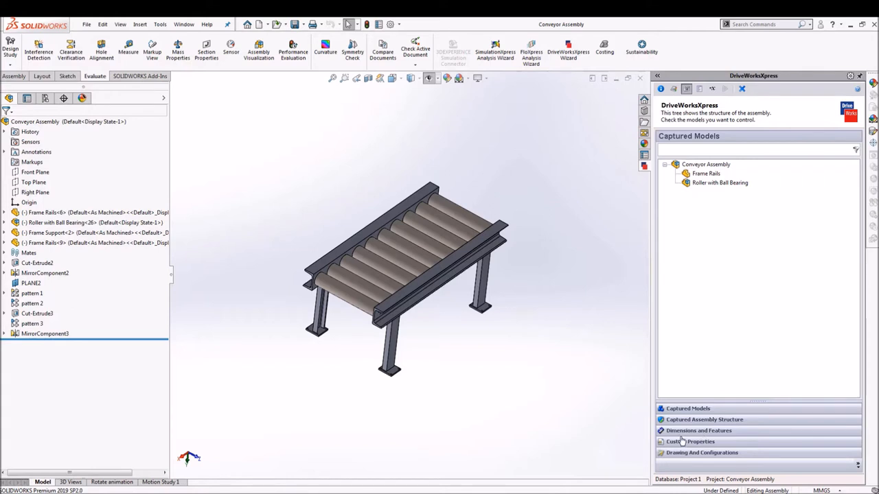
- Capture the Frame Rails 1990 mm length dimension under the name Rail Lengh
left_click(698, 430)
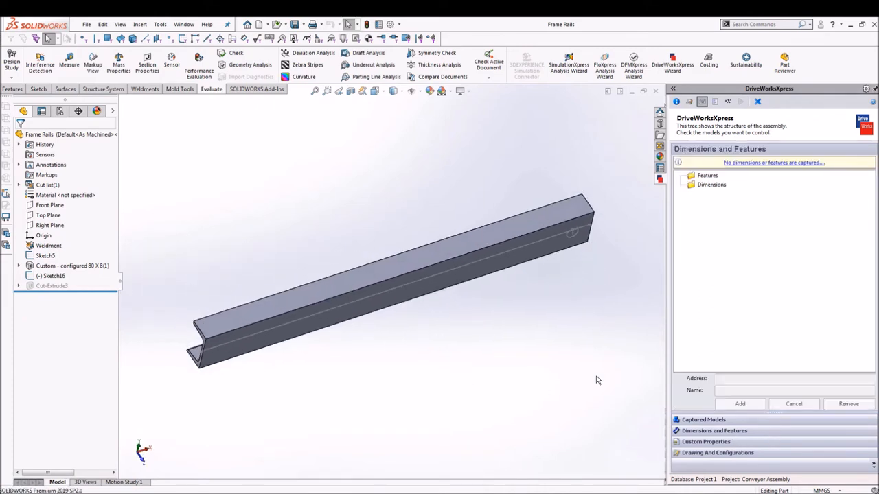
left_click(72, 265)
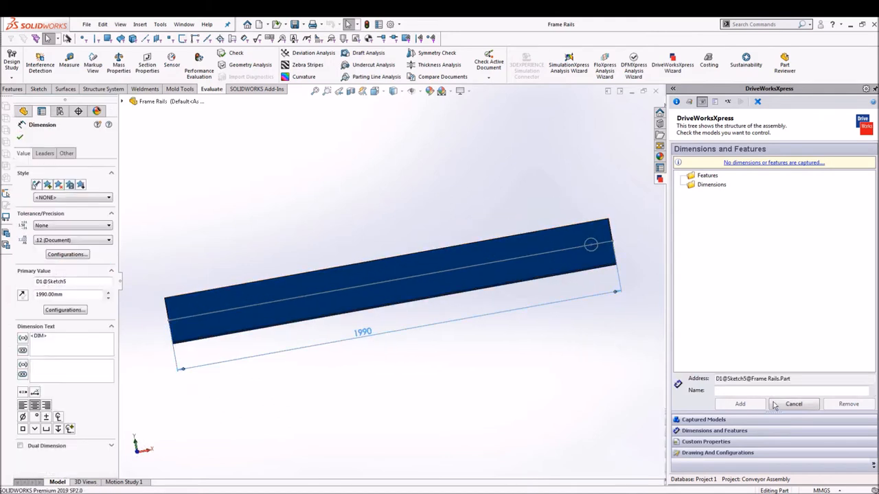
type("Rail Lengh")
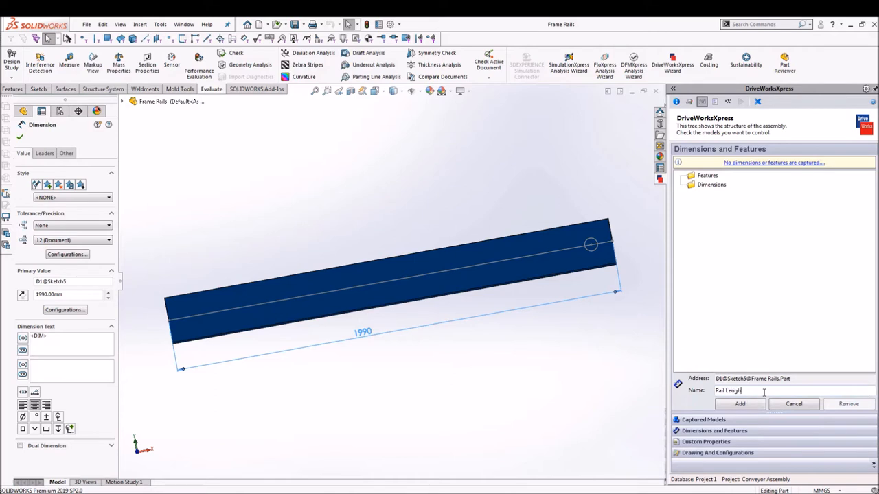
left_click(739, 404)
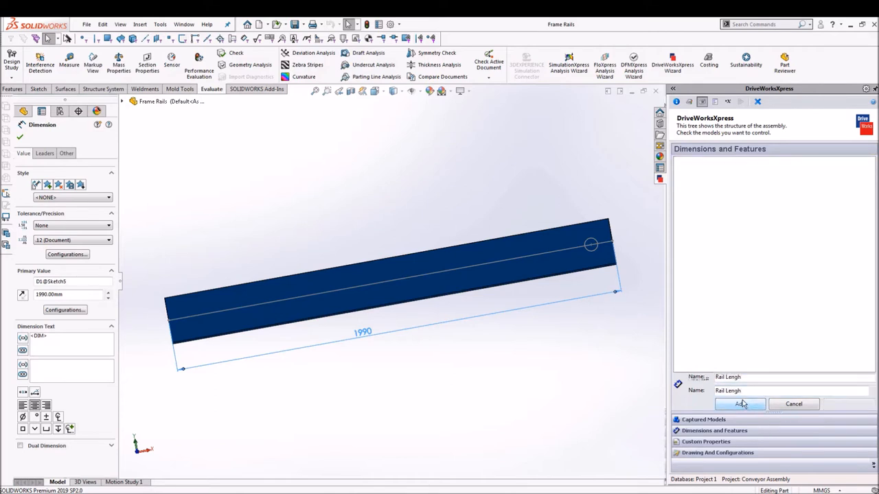
left_click(739, 404)
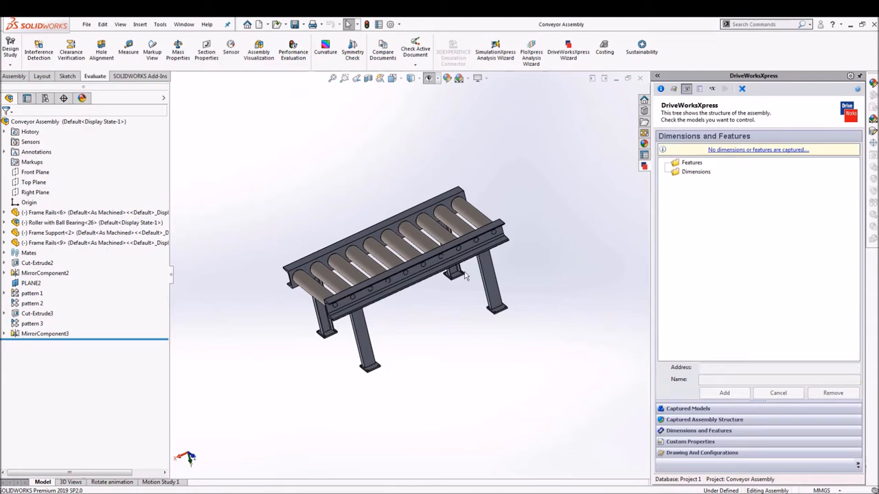
mouse_move(31, 293)
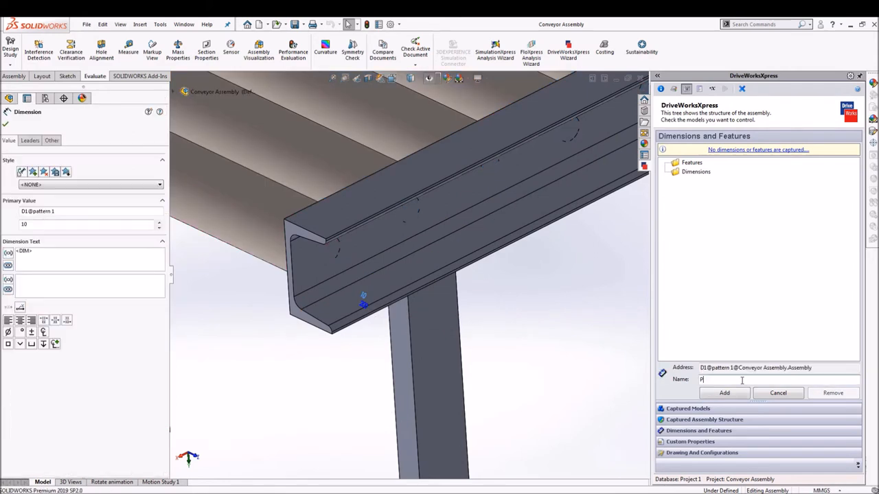
- Name and add the D1 dimensions of patterns 1, 2 and 3 as Pattern 1, Pattern 2, Pattern 3
type("Pattern 1")
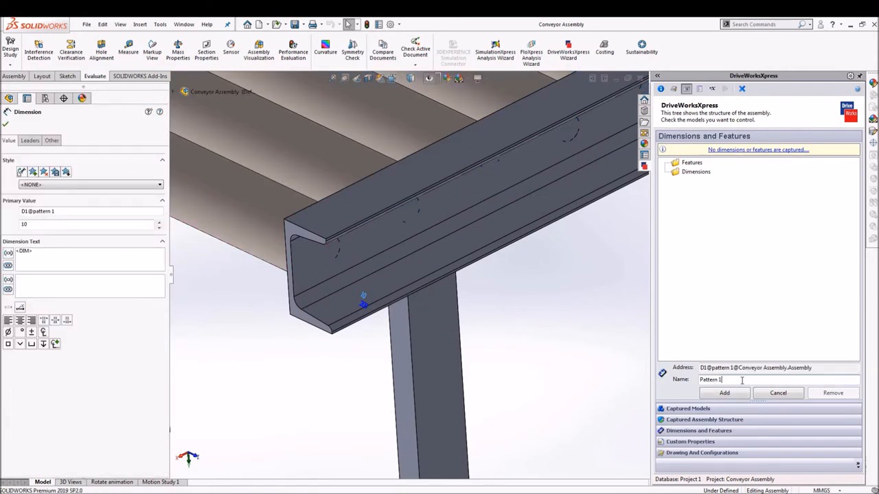
left_click(724, 393)
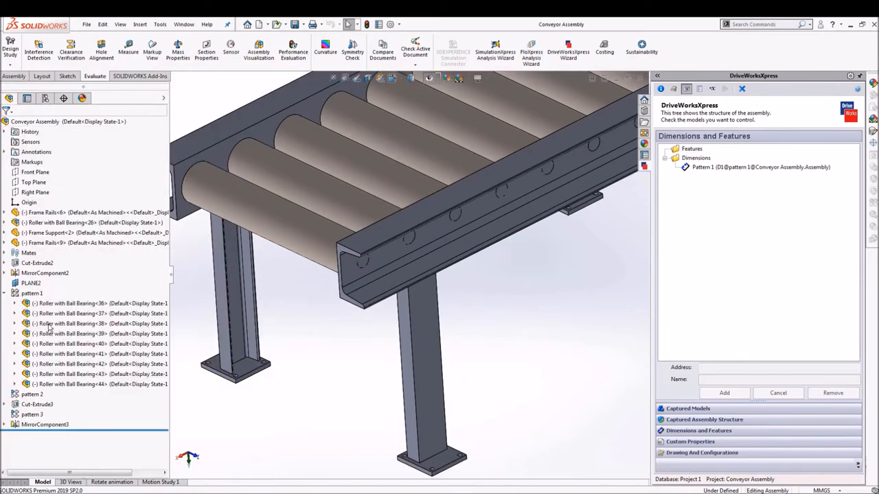
left_click(32, 394)
type("Pattern 2")
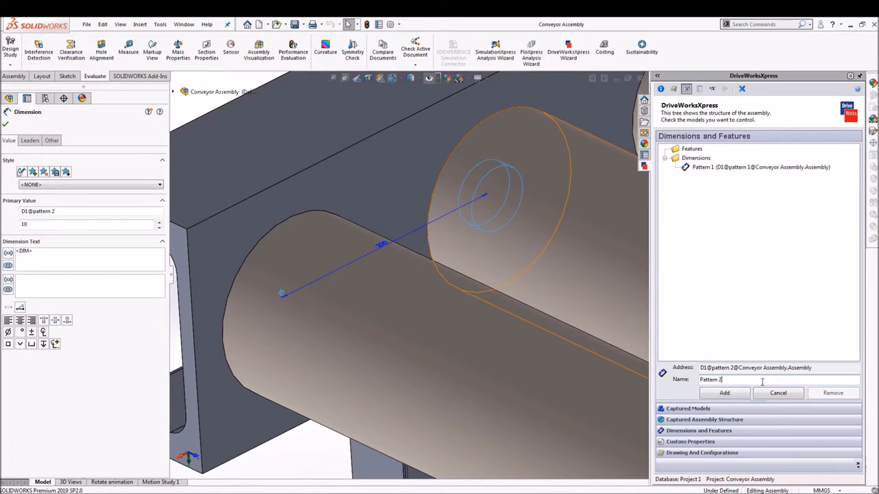
left_click(724, 392)
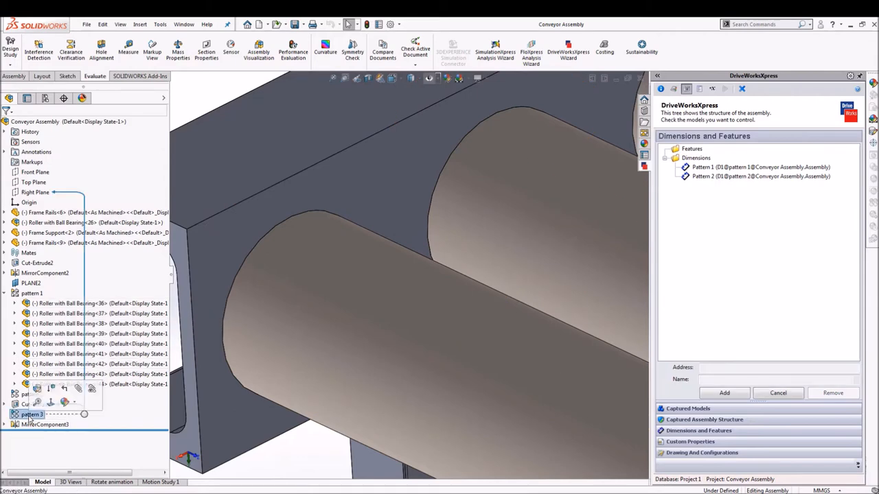
left_click(32, 414)
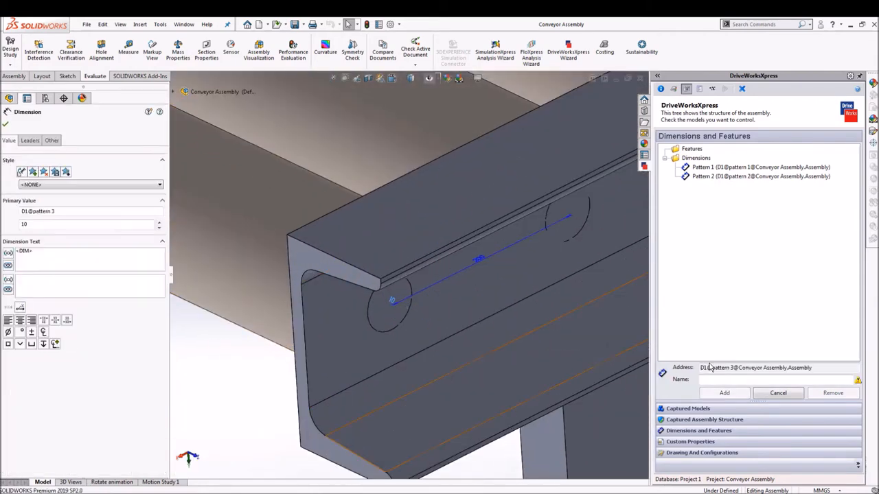
type("Pattern 3")
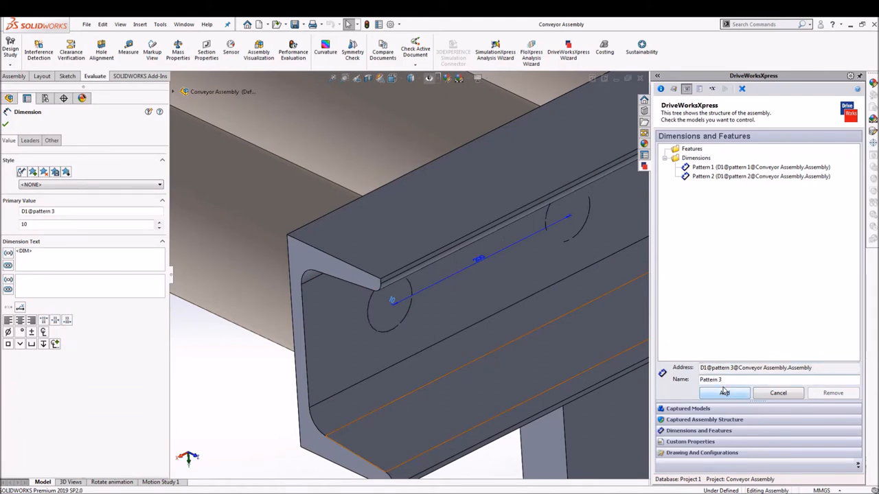
left_click(724, 392)
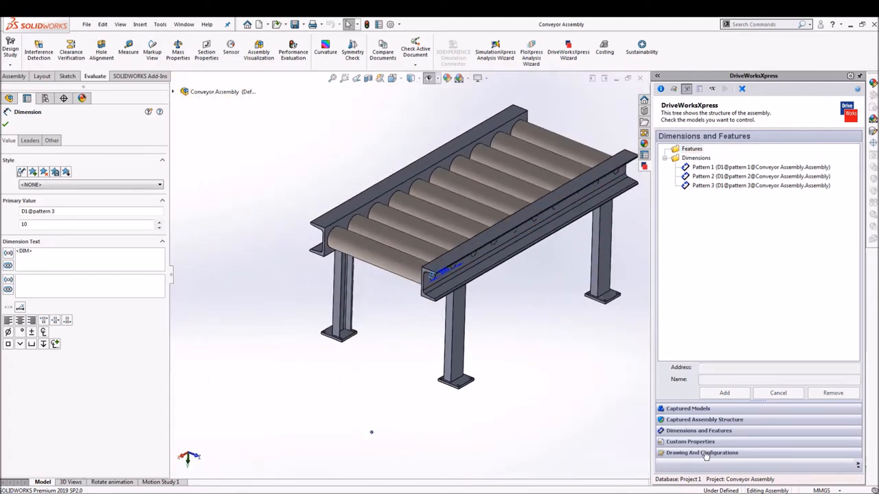
- Choose the Conveyor Assembly drawing file and advance to the empty form inputs list
left_click(701, 452)
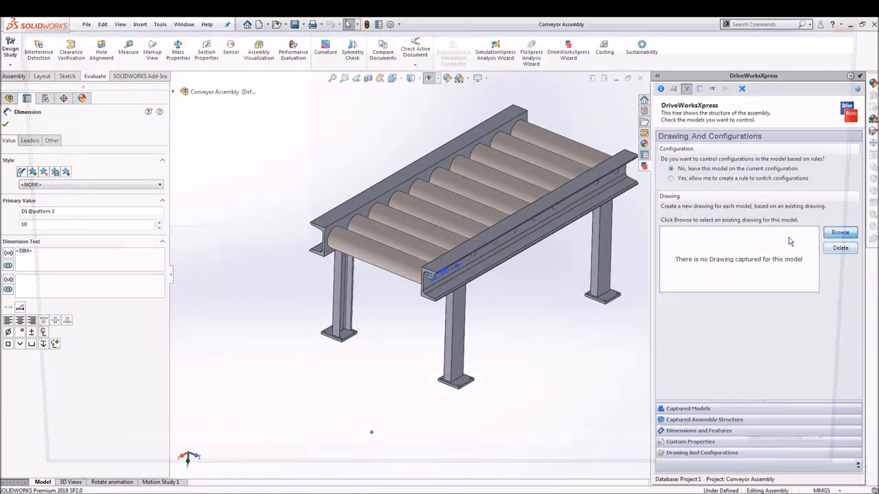
left_click(841, 232)
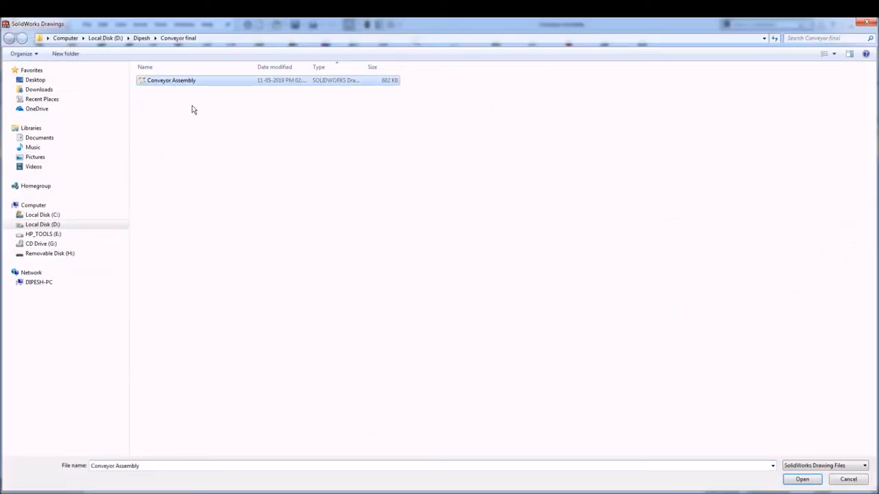
left_click(801, 479)
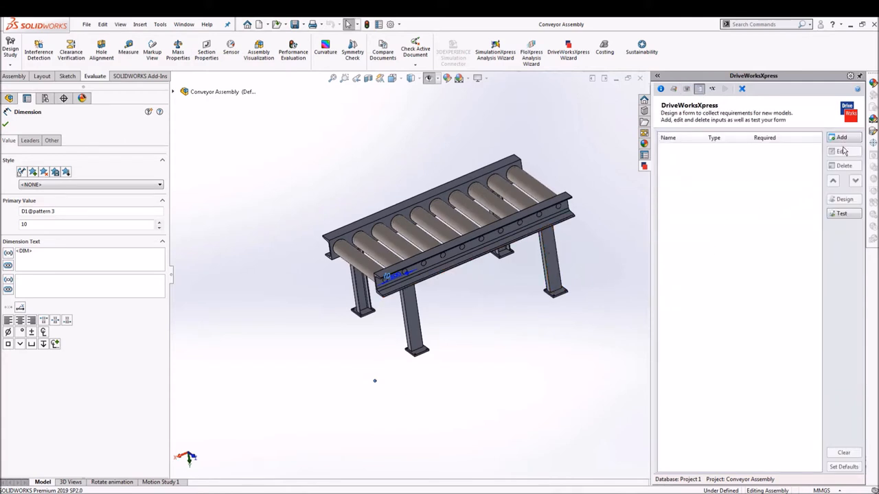
- Add a Rail Length spin button input with min 1990, max 5970, increment 199
left_click(842, 138)
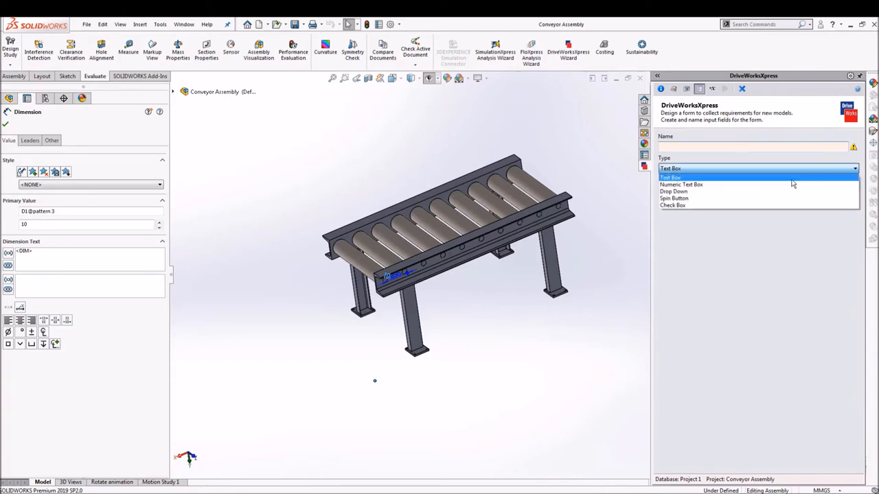
left_click(674, 198)
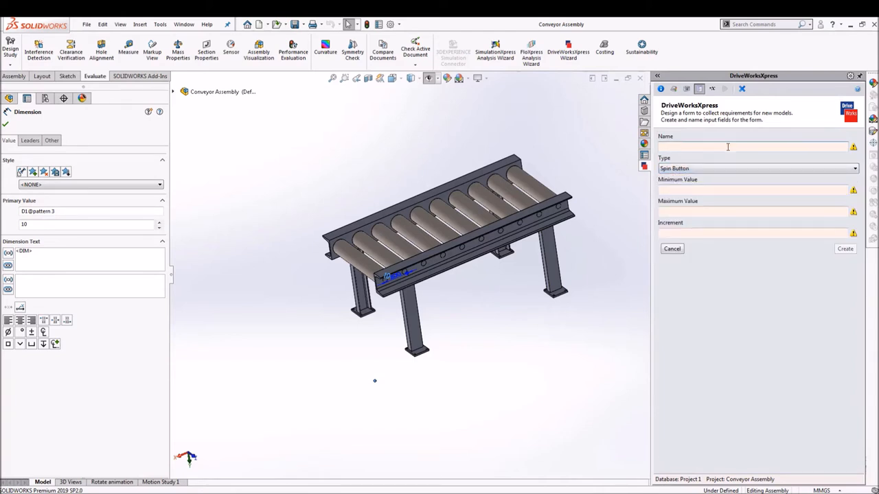
type("Fra")
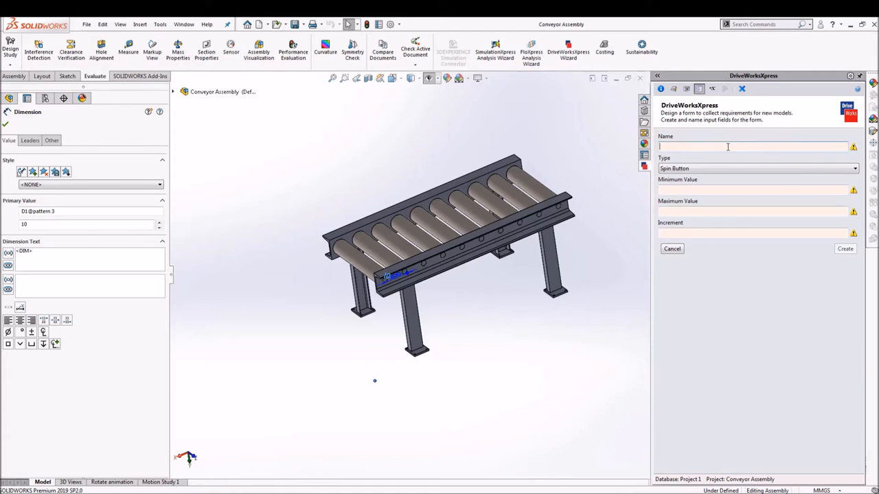
type("Rail Length")
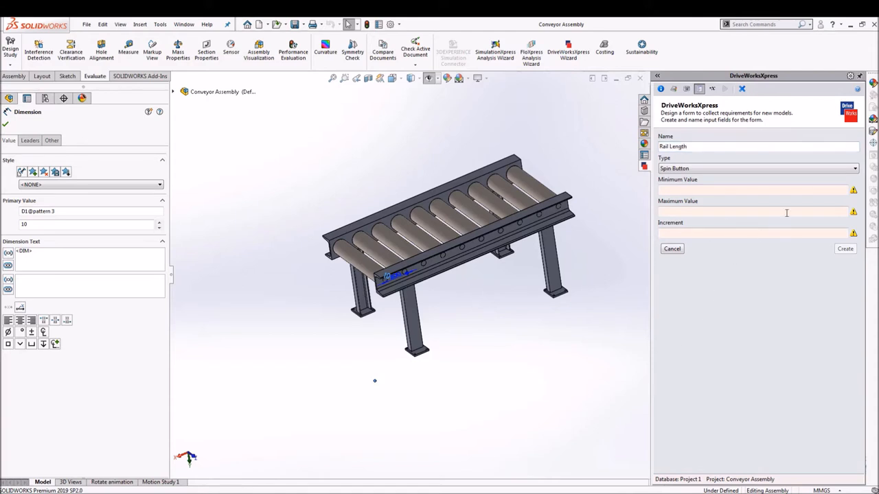
left_click(752, 190)
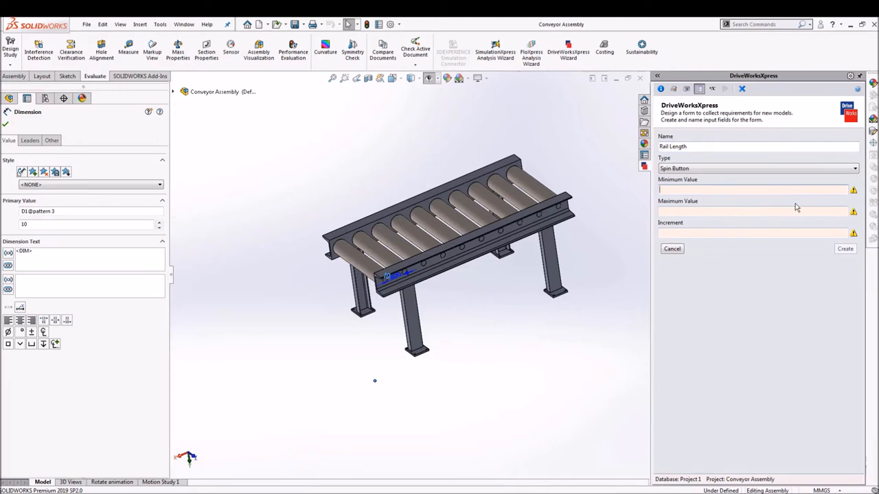
type("1990")
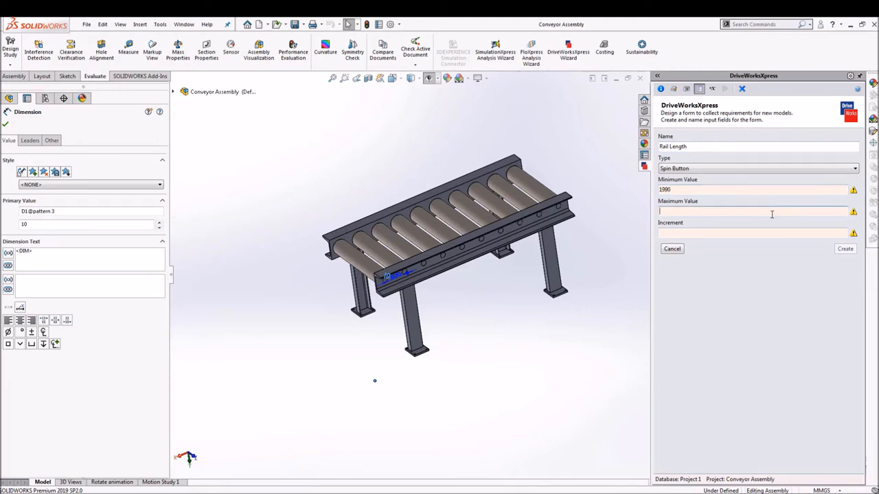
type("5970")
left_click(753, 233)
type("1")
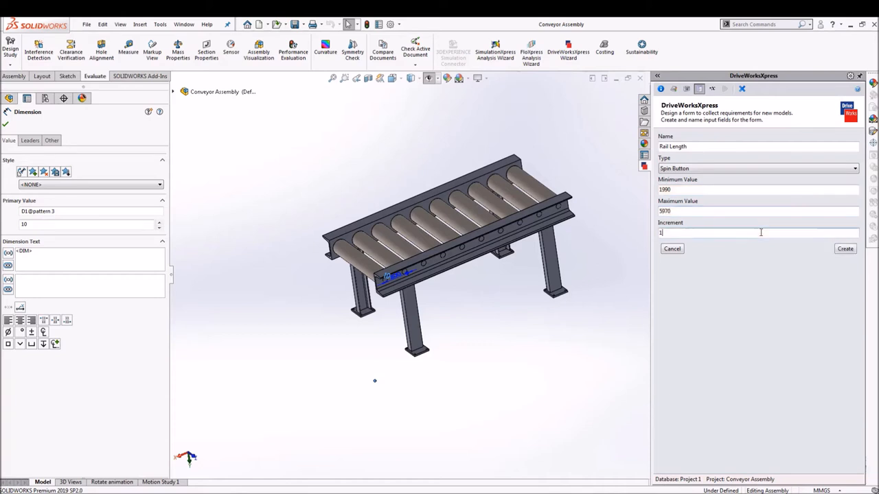
type("99")
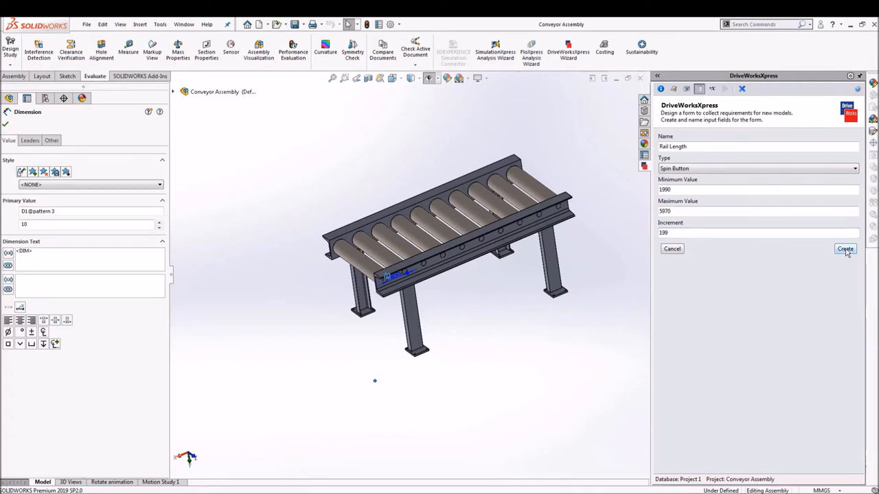
left_click(845, 248)
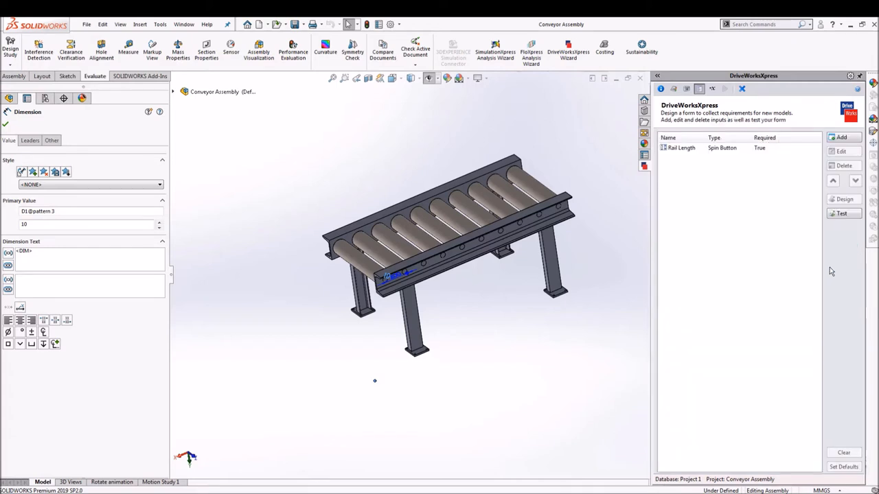
mouse_move(858, 239)
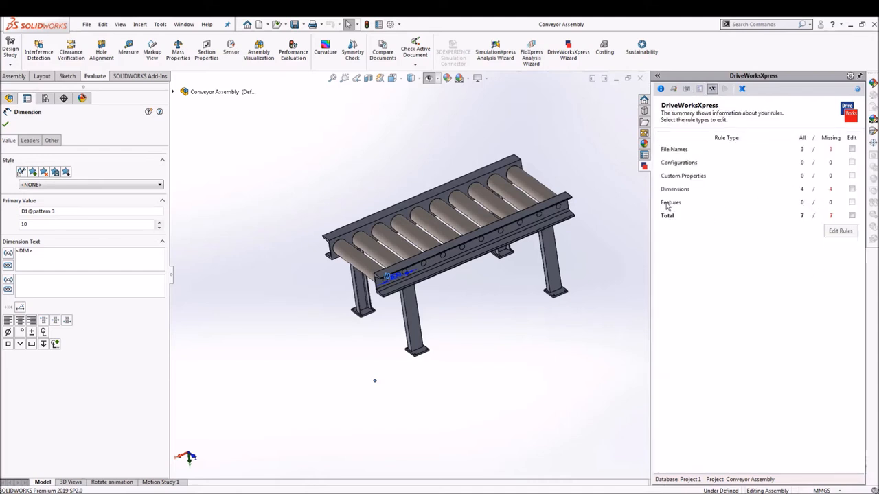
- Set the Frame Rails length dimension rule to the RailLength input
left_click(851, 189)
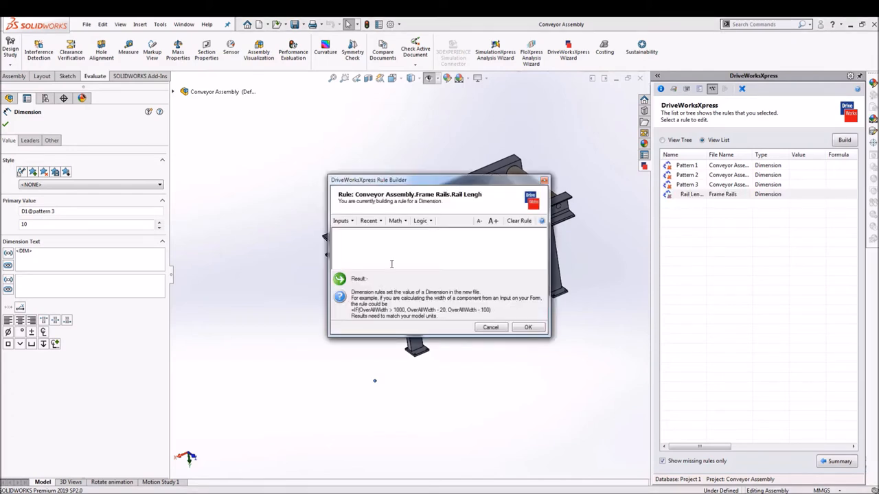
mouse_move(401, 233)
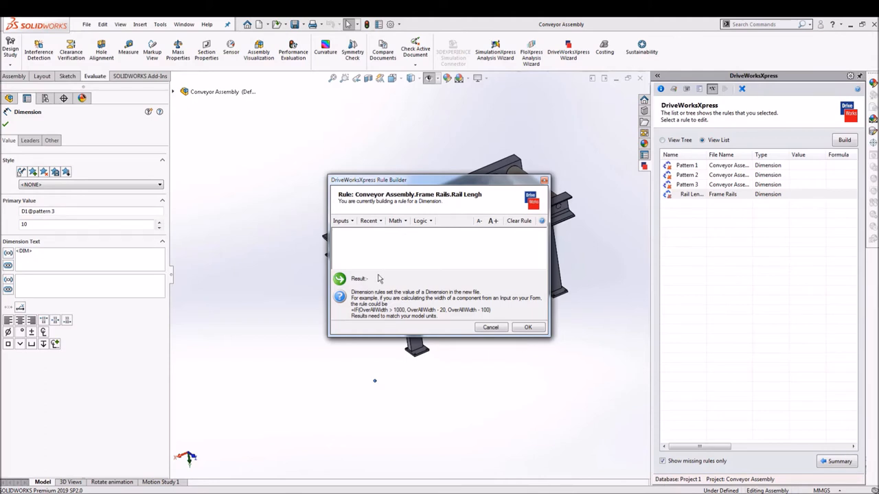
mouse_move(431, 281)
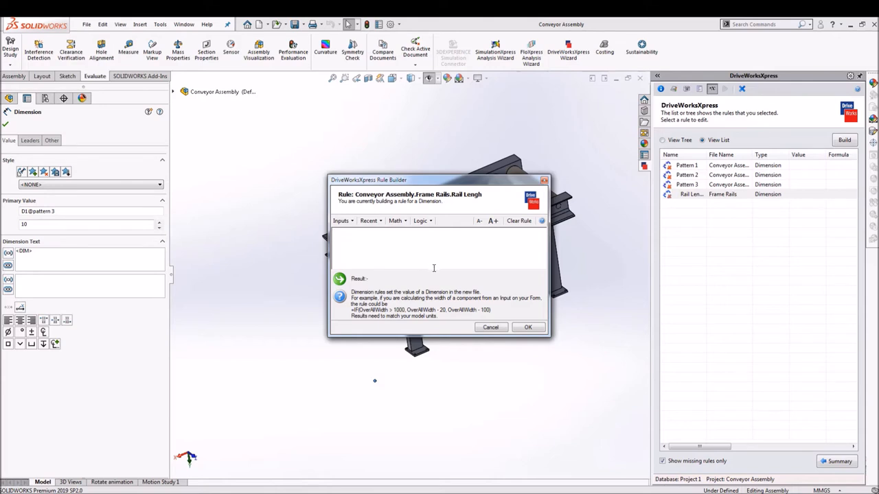
mouse_move(432, 268)
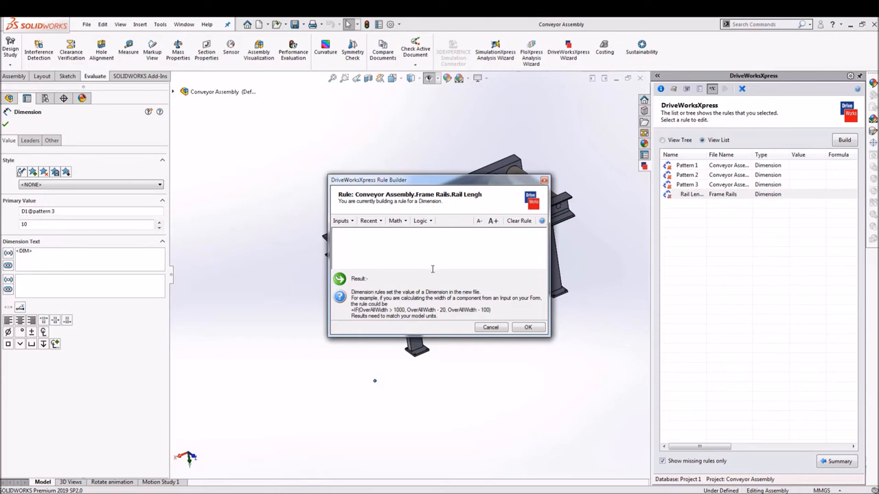
left_click(342, 220)
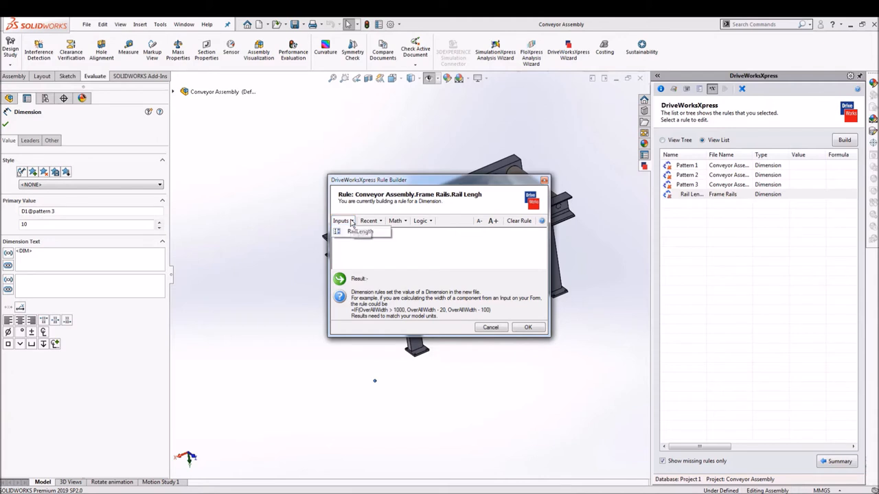
left_click(342, 220)
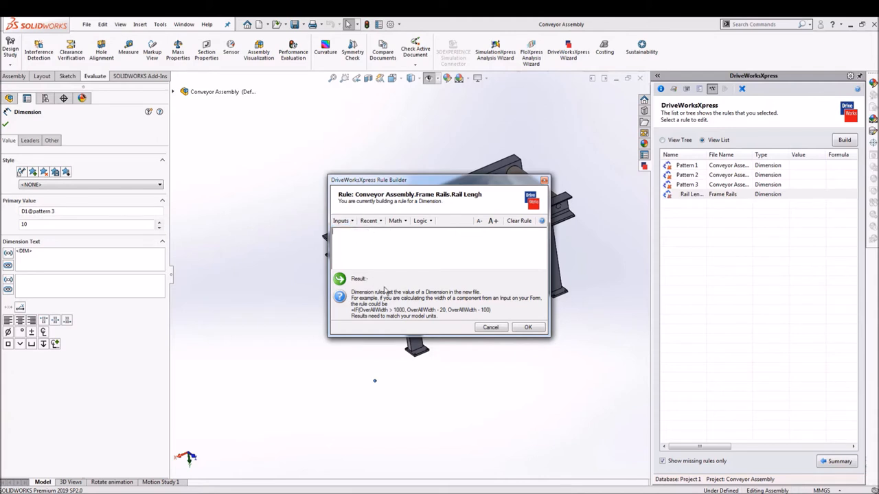
mouse_move(457, 300)
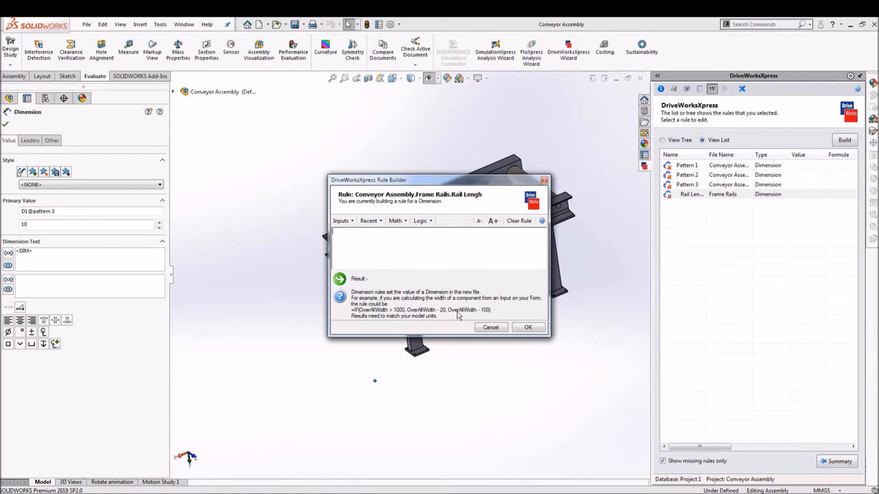
mouse_move(463, 379)
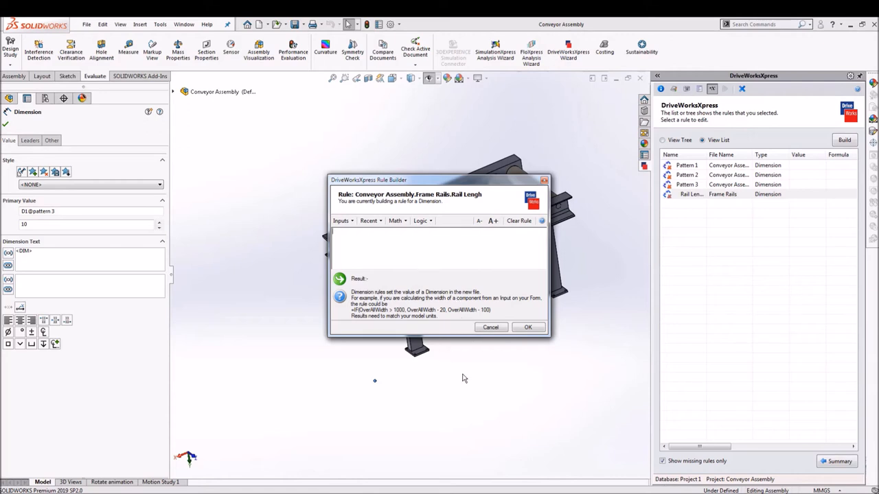
left_click(370, 221)
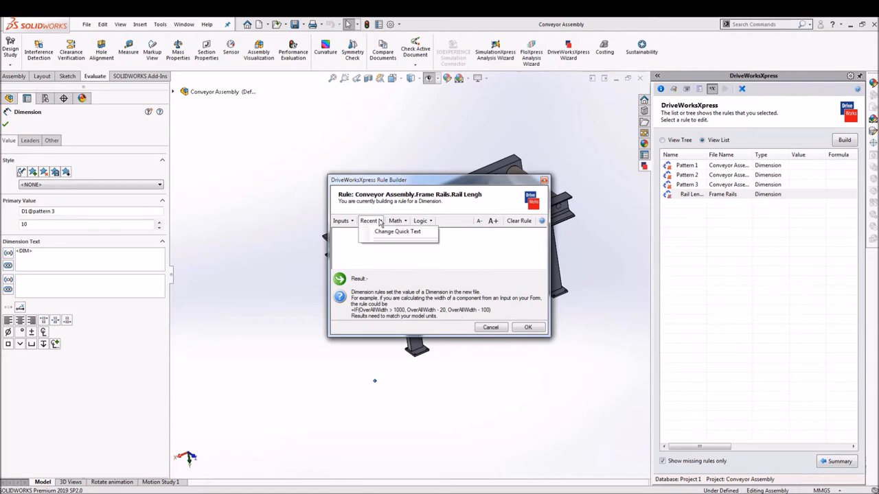
left_click(396, 220)
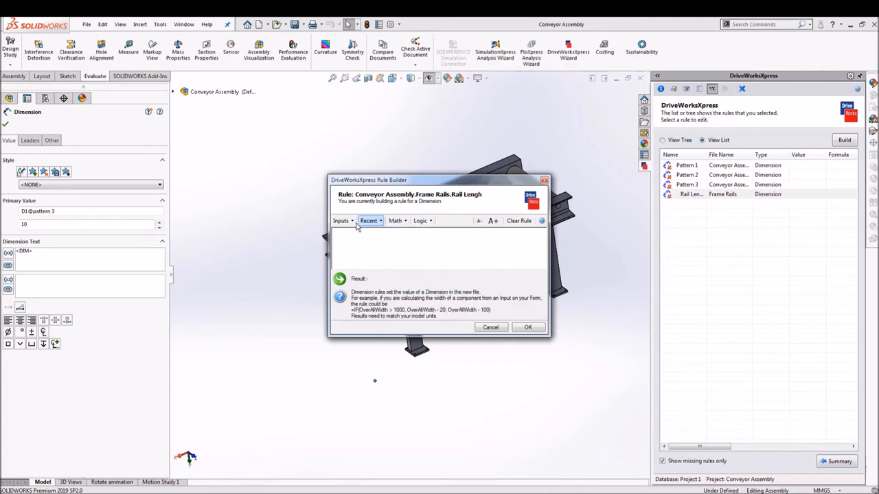
left_click(369, 220)
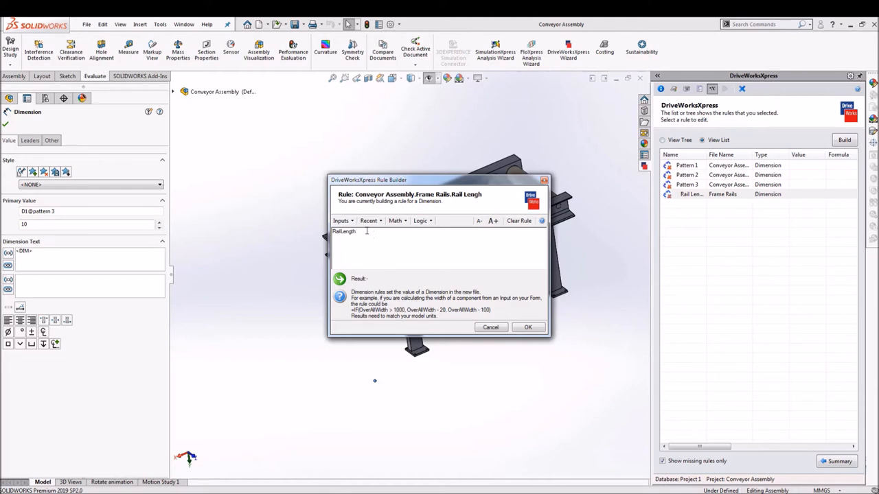
left_click(490, 327)
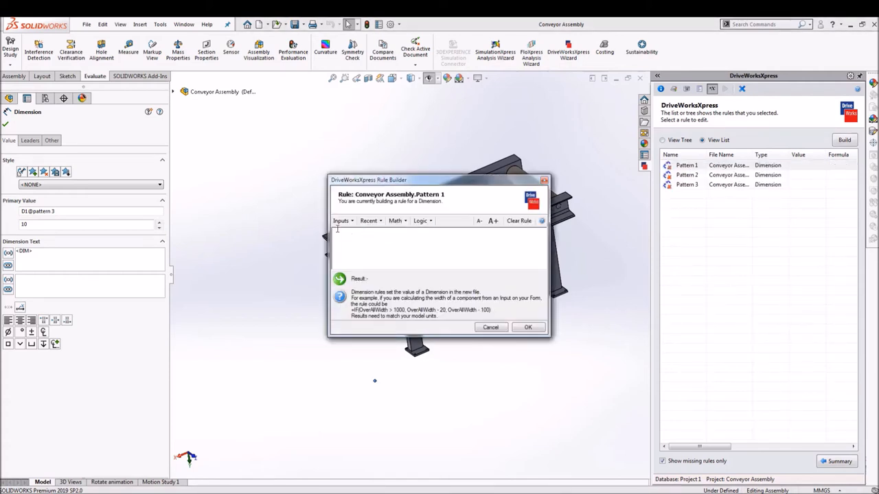
- Set the Pattern 2 dimension rule to RailLength/199
type("RailLength")
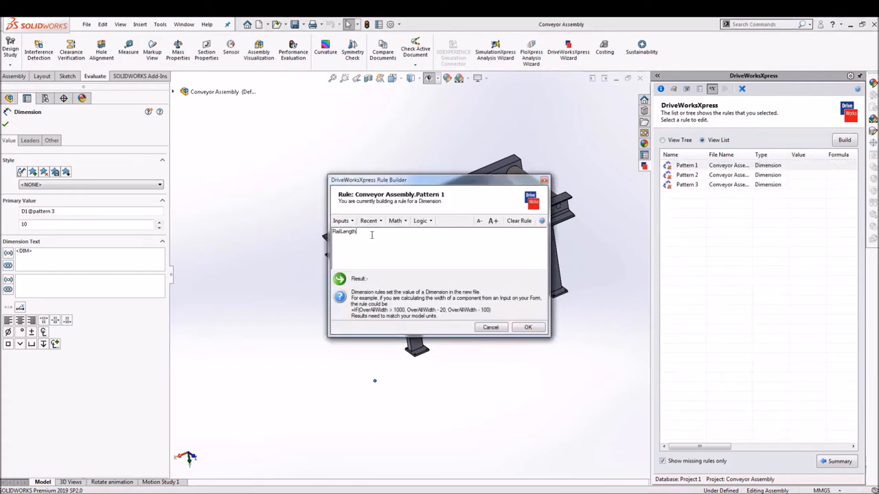
type("/199")
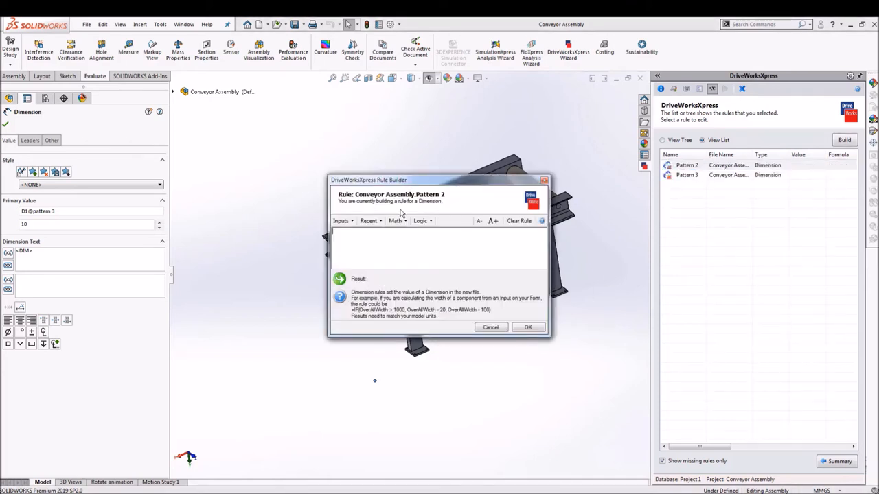
left_click(342, 221)
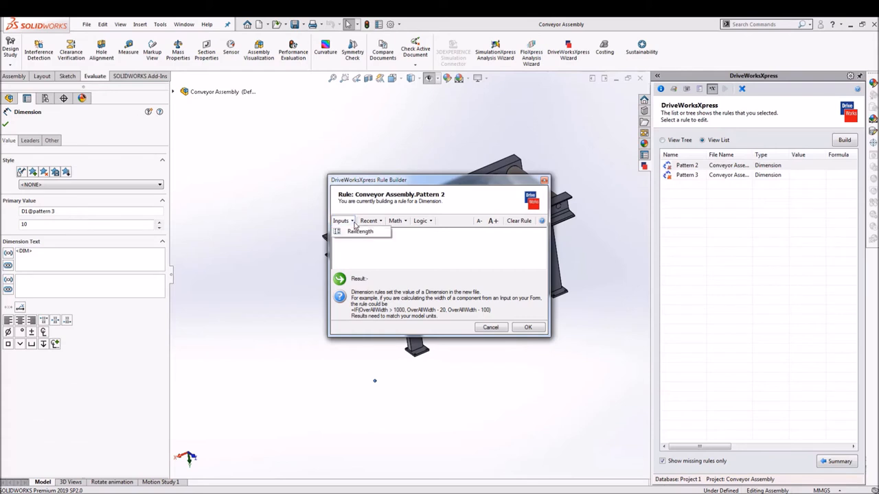
left_click(360, 231)
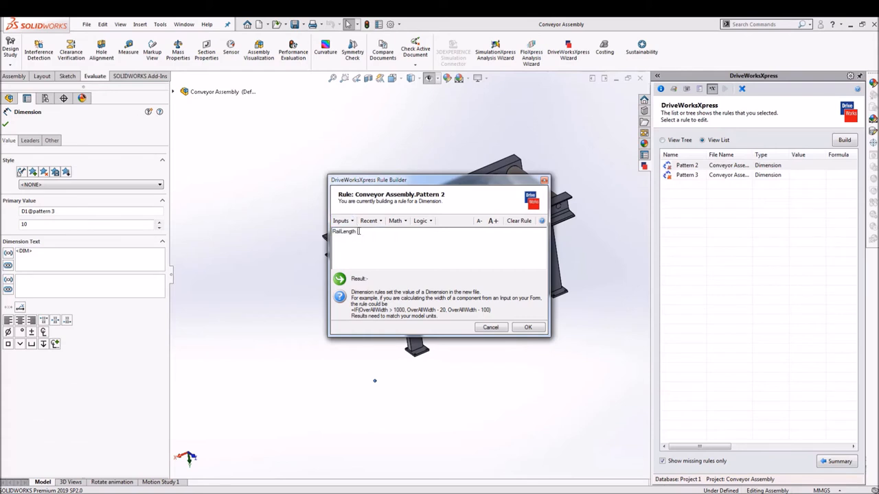
type("/199")
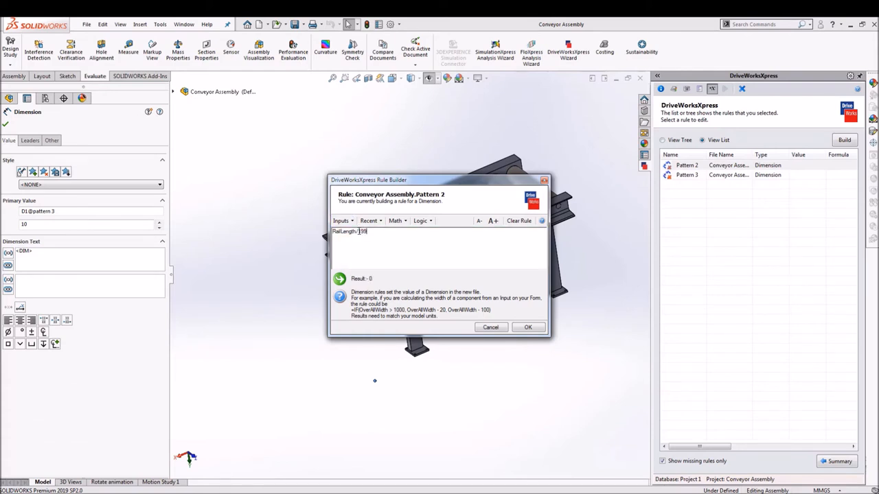
left_click(527, 326)
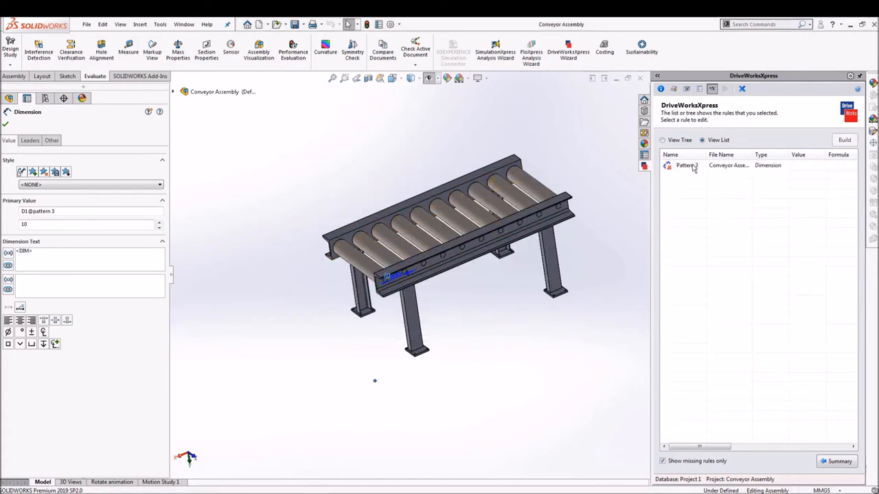
- Enter the same RailLength/199 formula for the Pattern 3 rule
double_click(686, 166)
type("RailLength")
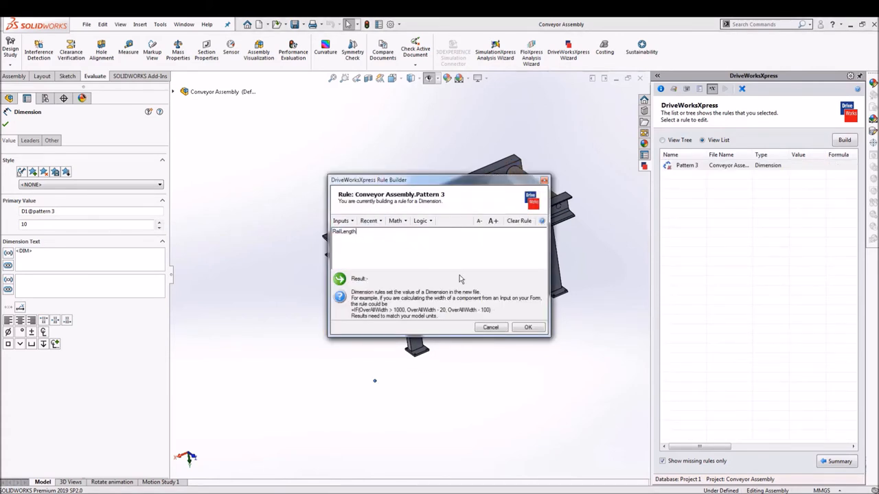
type("199")
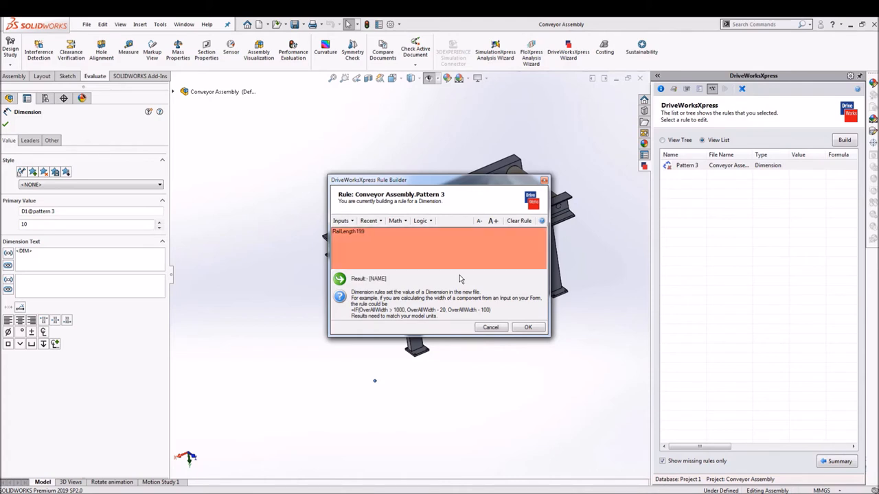
type("/")
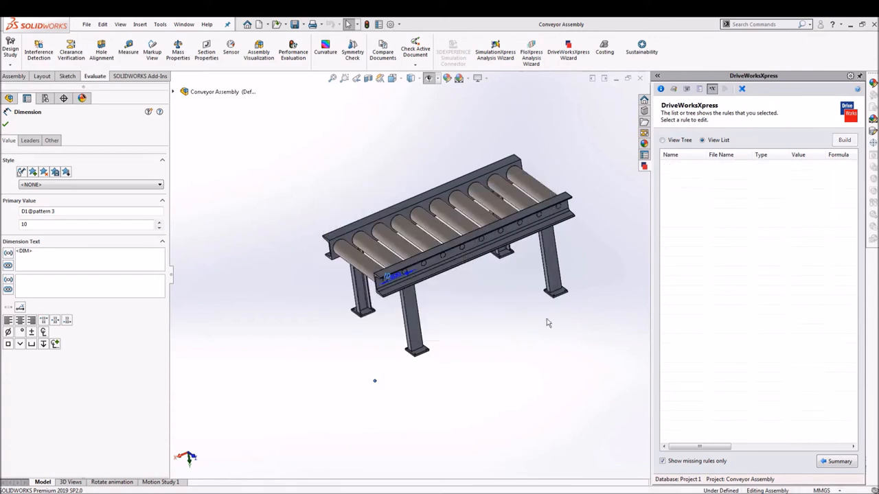
mouse_move(855, 466)
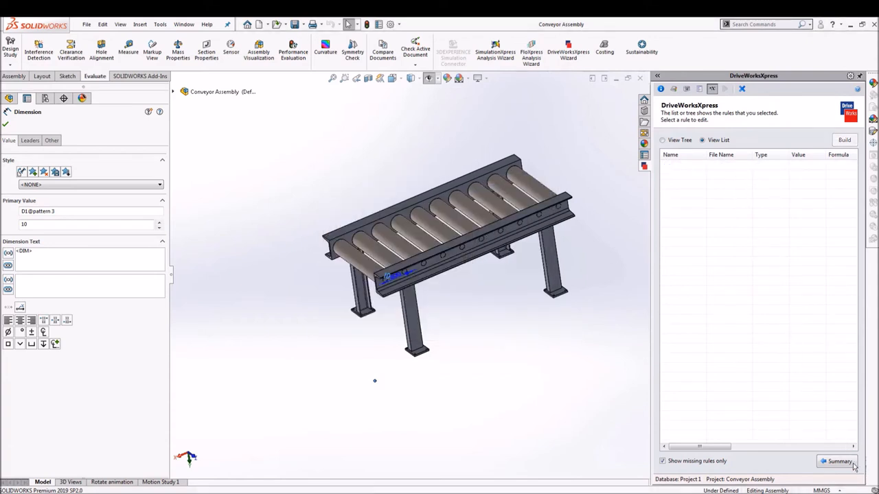
- Return to the rules summary and open the missing file name rules for editing
left_click(836, 461)
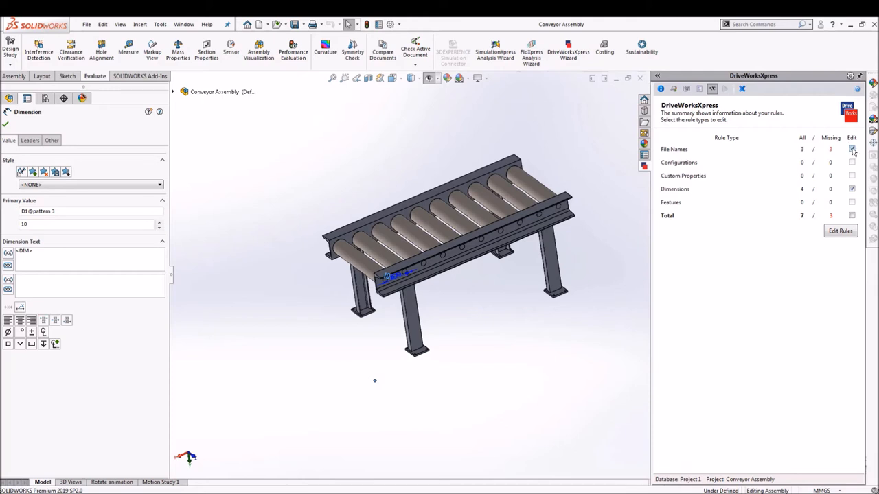
left_click(851, 149)
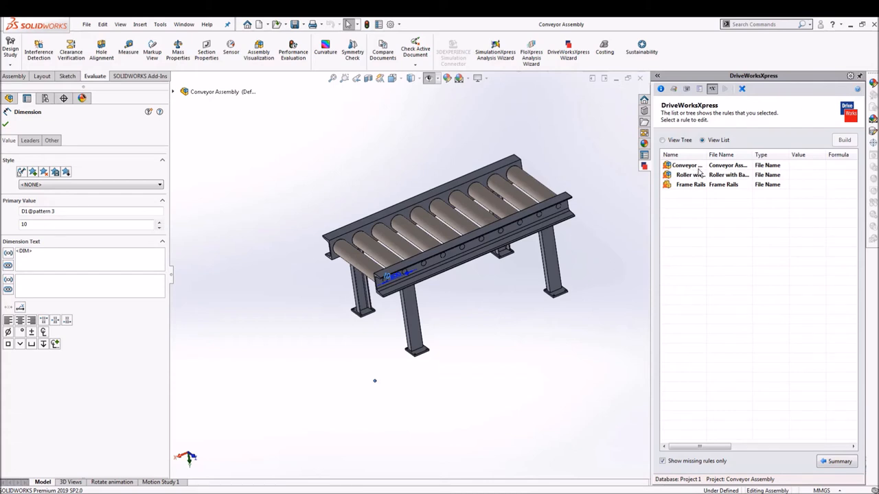
mouse_move(692, 194)
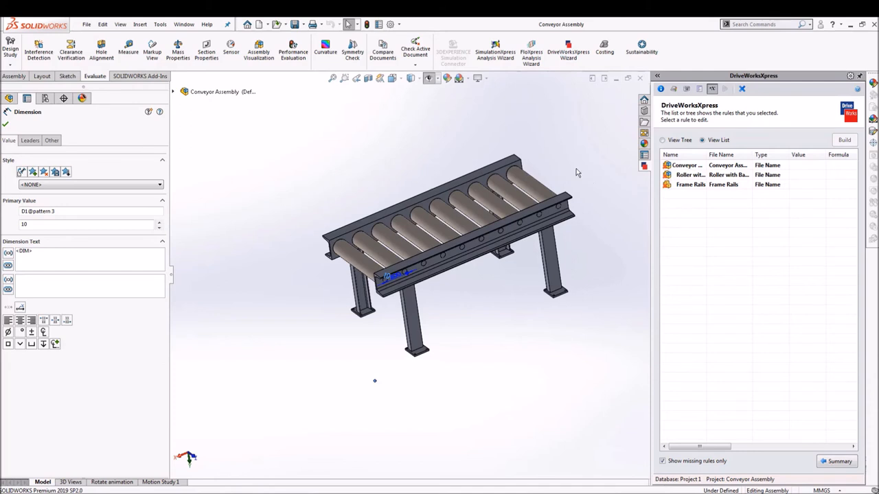
mouse_move(587, 175)
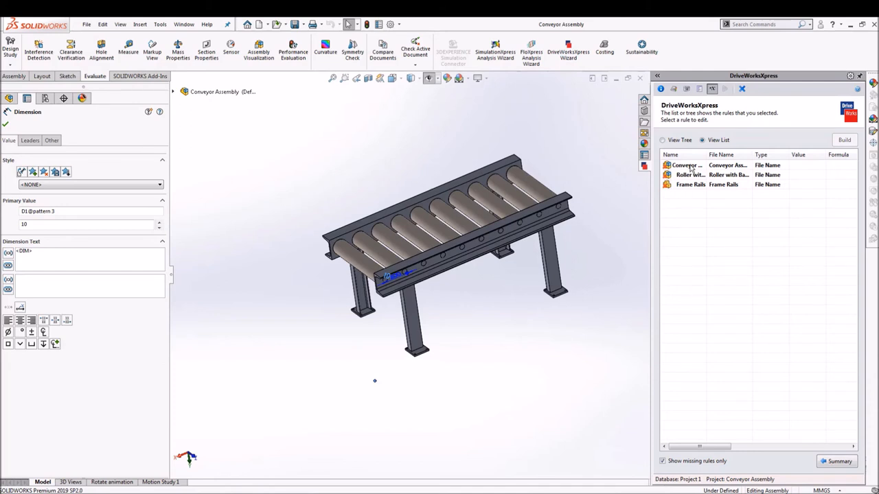
- Build the file name rules from RailLength followed by &"Length"
double_click(685, 165)
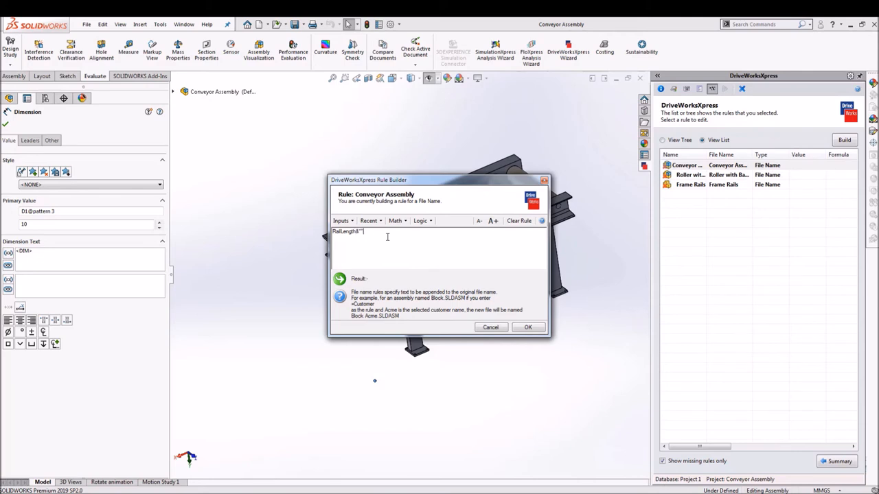
type("Le")
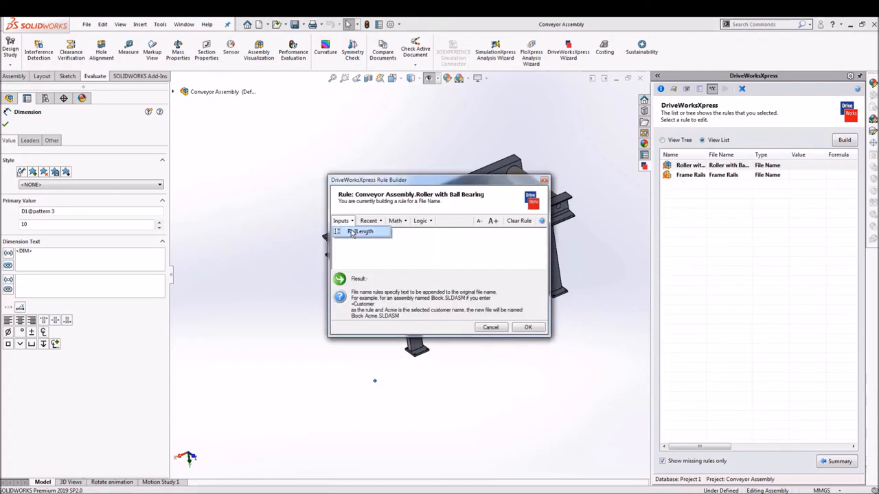
left_click(361, 231)
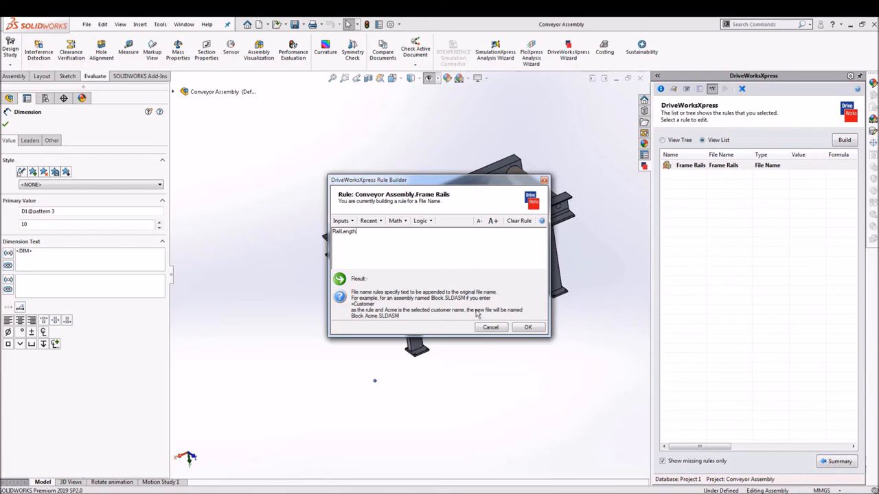
mouse_move(434, 307)
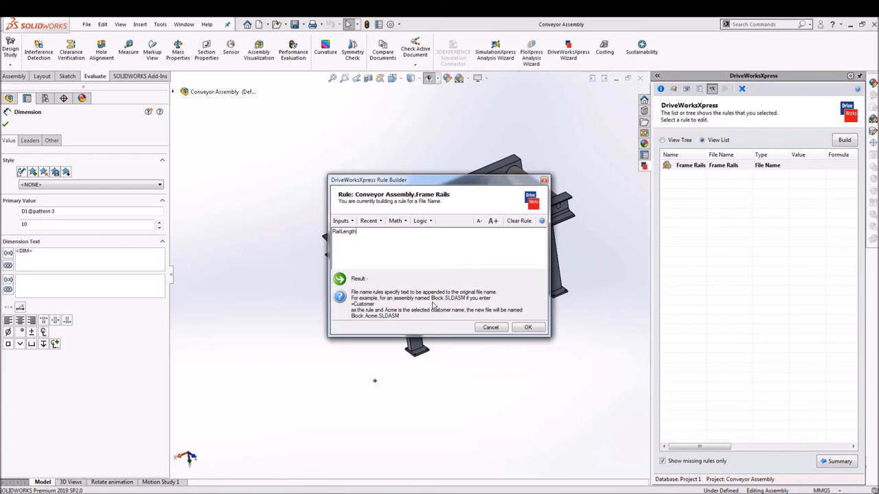
type("&\"Length\"")
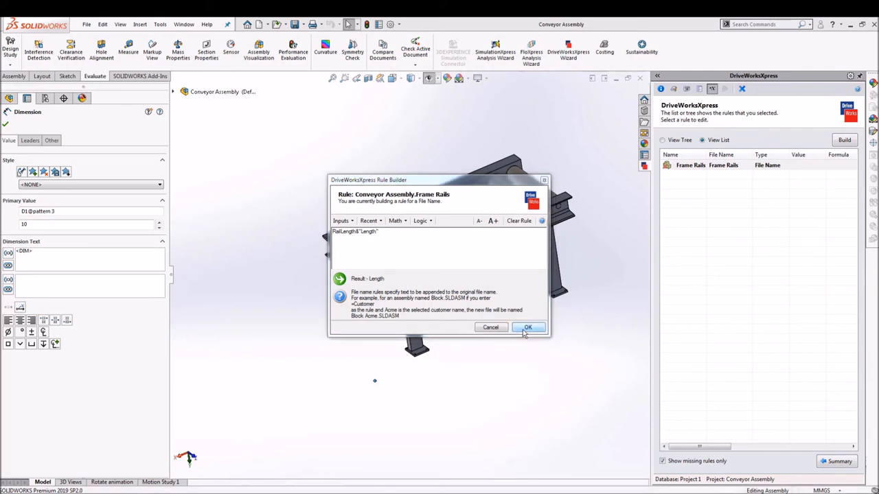
left_click(528, 326)
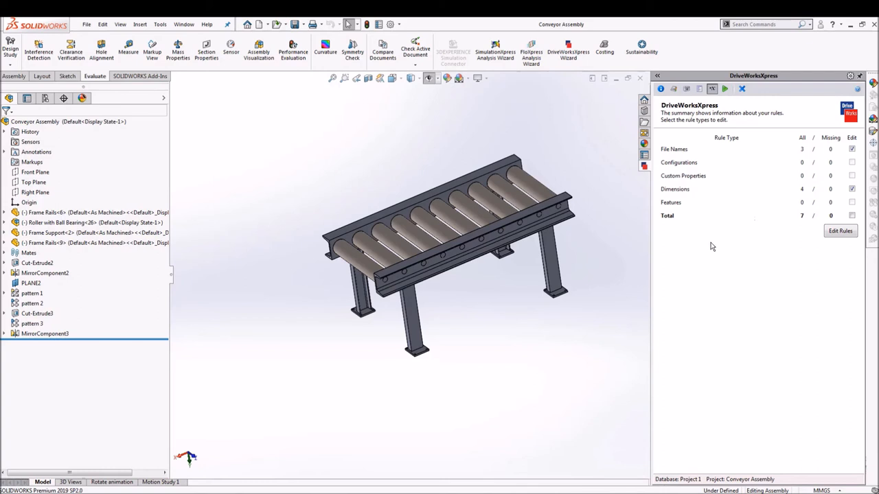
- Run the form with Rail Length 2786 to generate the new conveyor
left_click(724, 88)
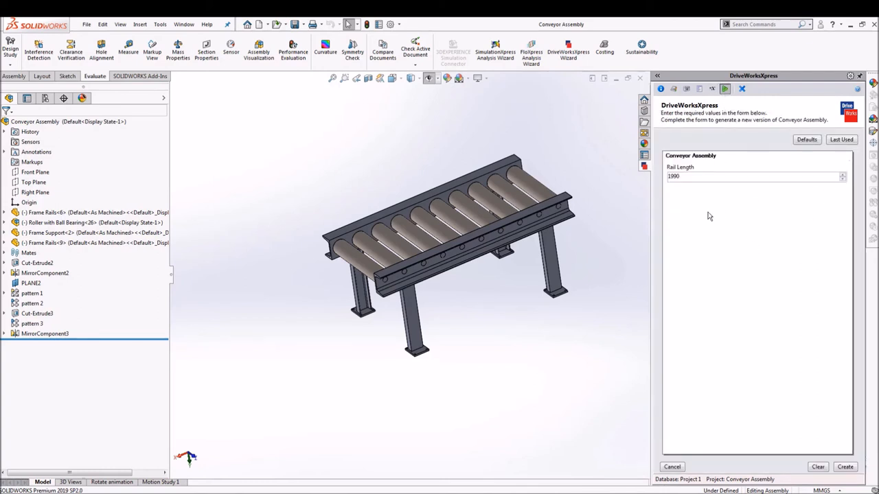
left_click(843, 173)
type("2786")
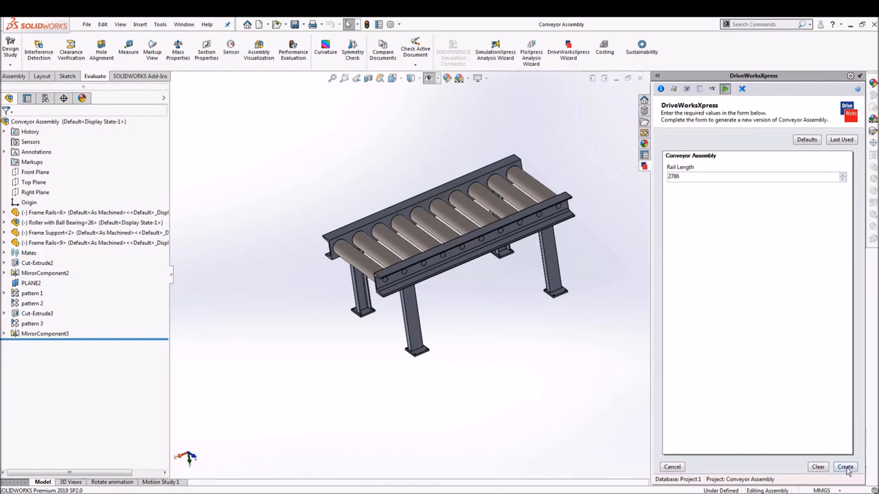
left_click(845, 467)
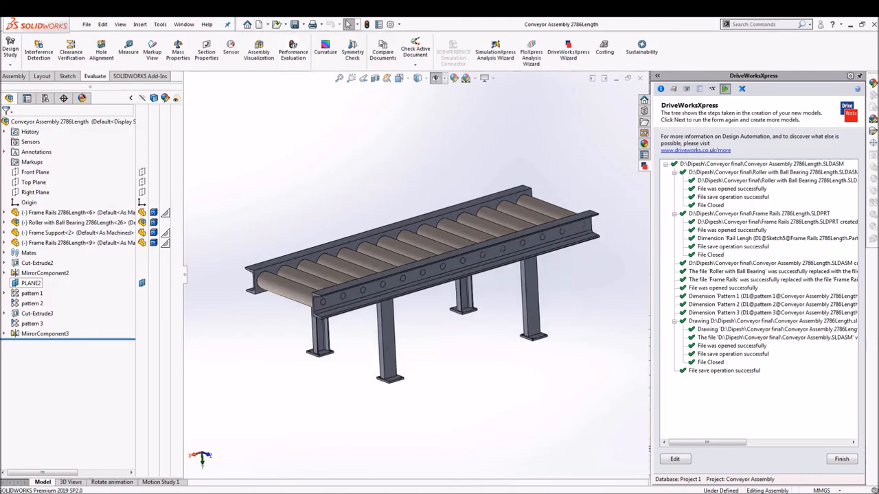
- Open the Conveyor Assembly 2786Length drawing and select its isometric conveyor view
left_click(87, 25)
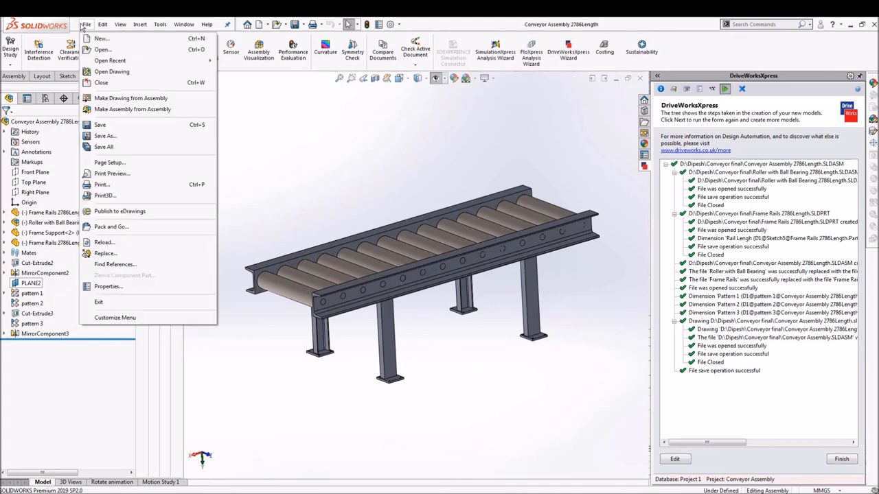
left_click(103, 49)
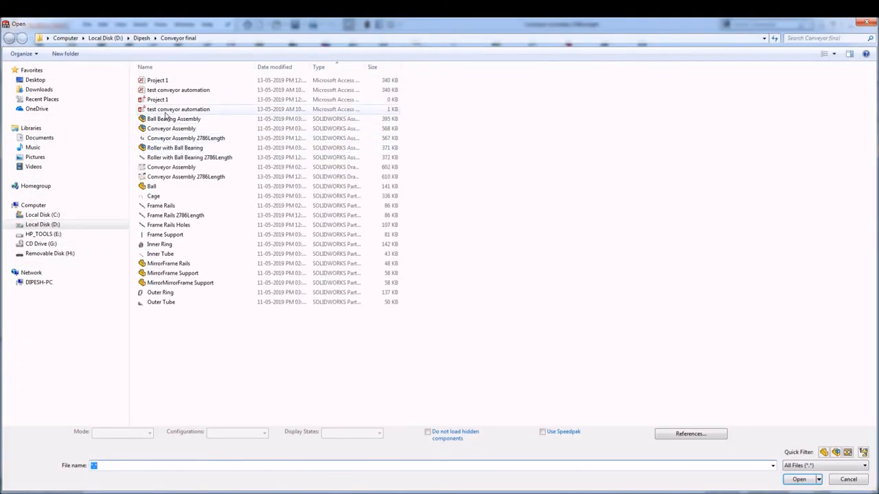
left_click(186, 176)
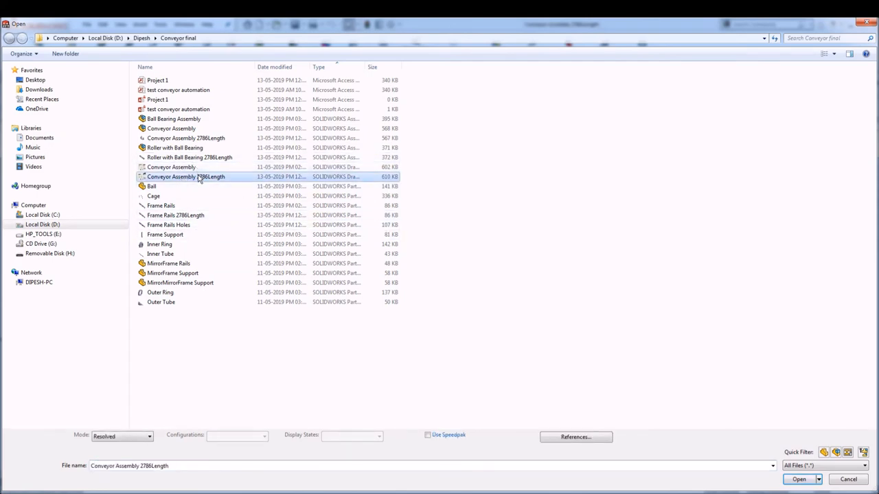
left_click(798, 479)
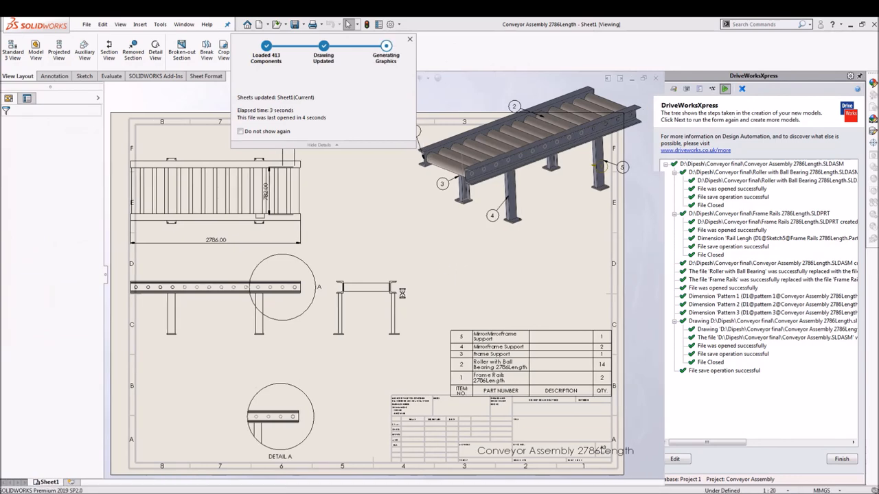
mouse_move(419, 255)
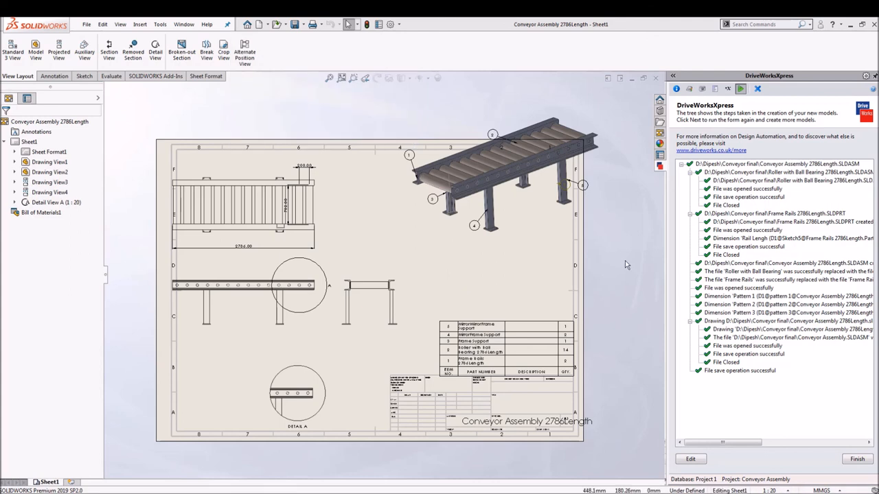
left_click(501, 172)
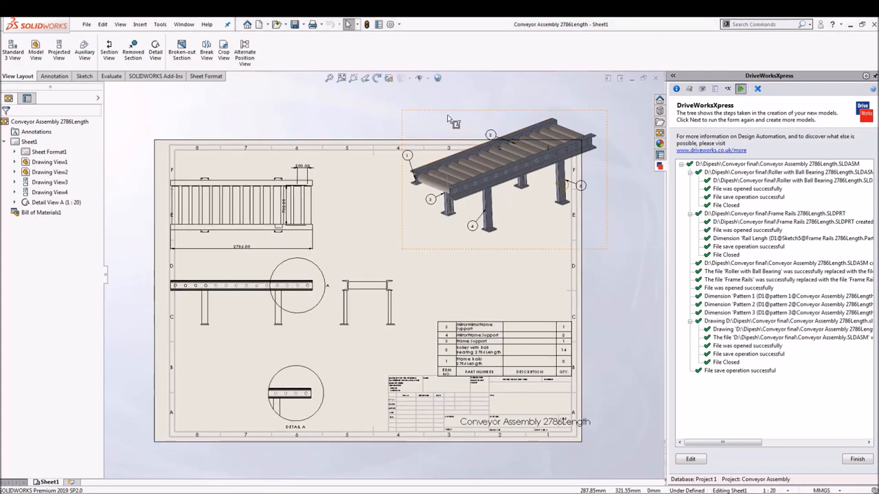